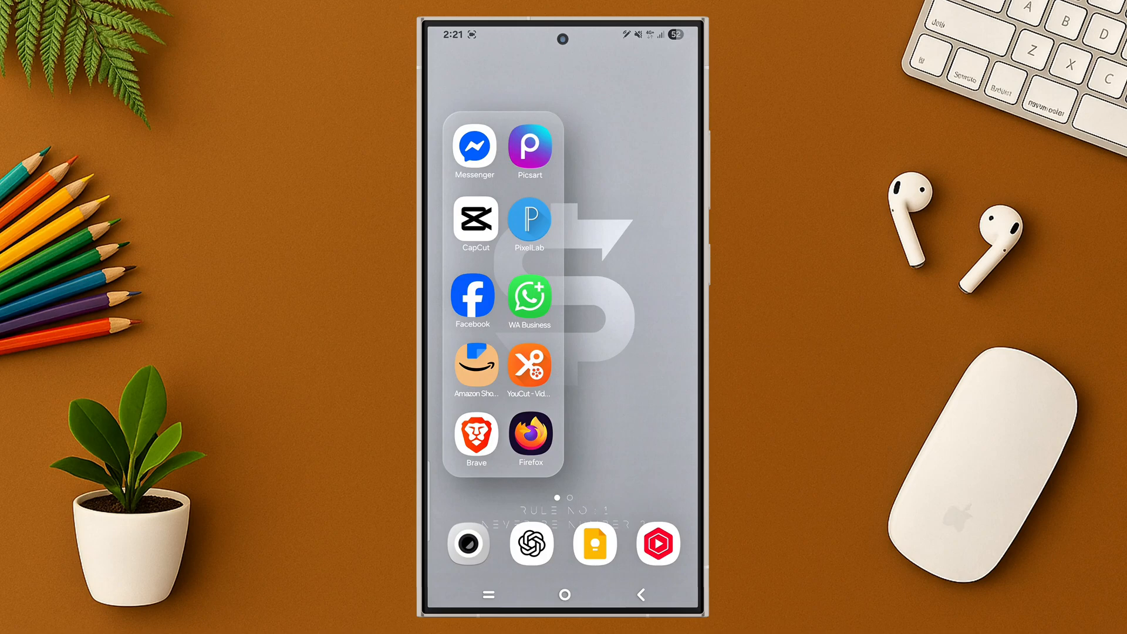
Pin YouTube from the recent apps screen and browse it while pinned
click(656, 544)
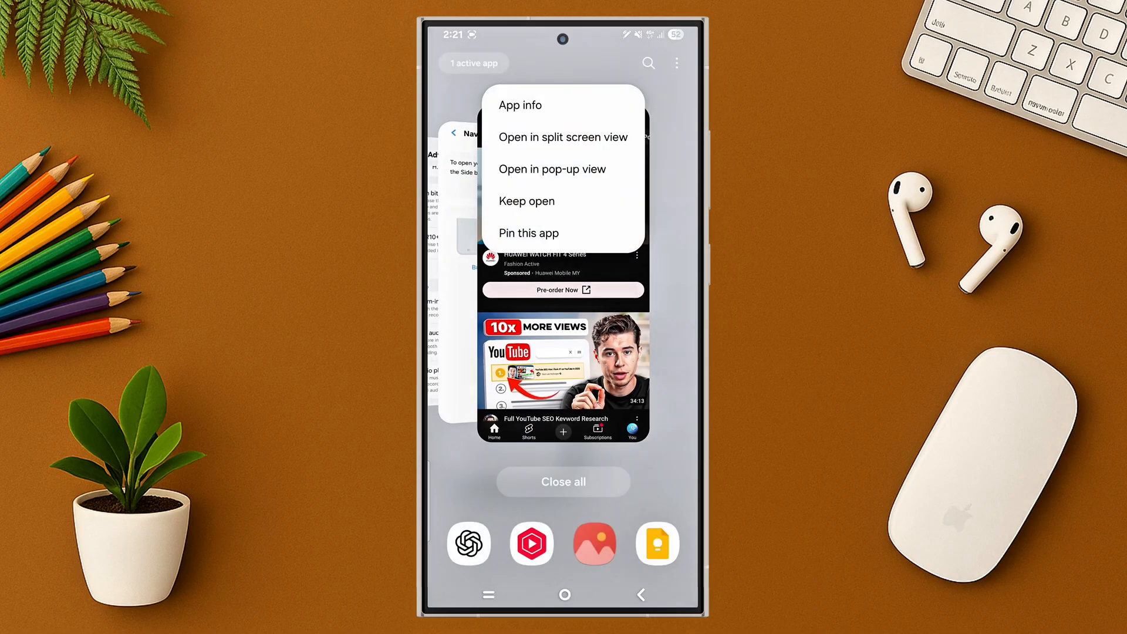
click(528, 233)
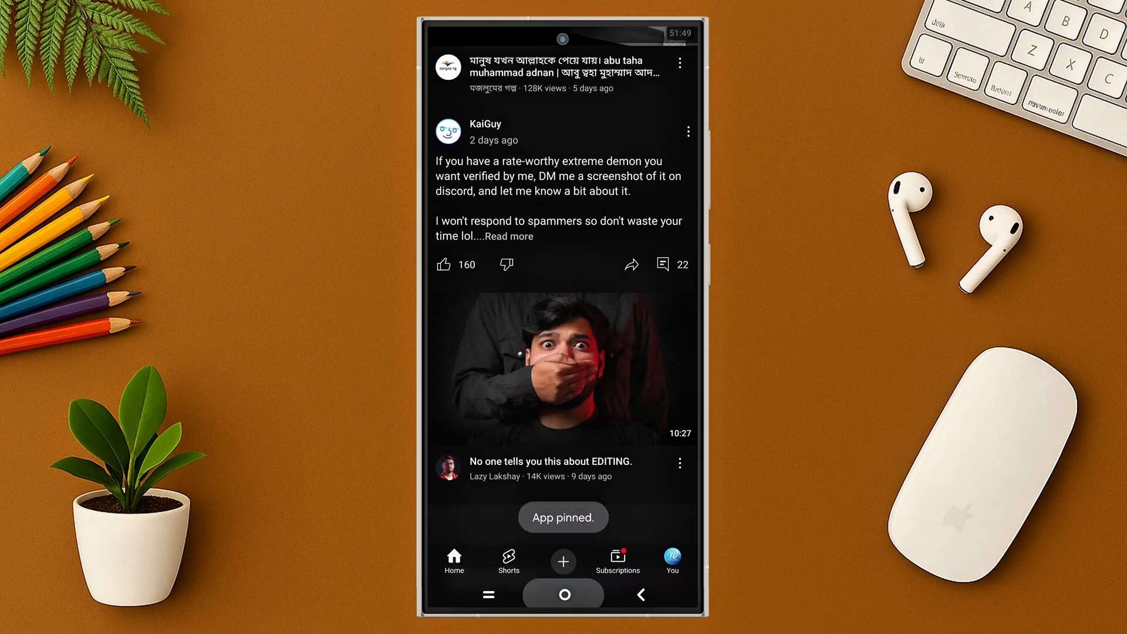
scroll(down, 3)
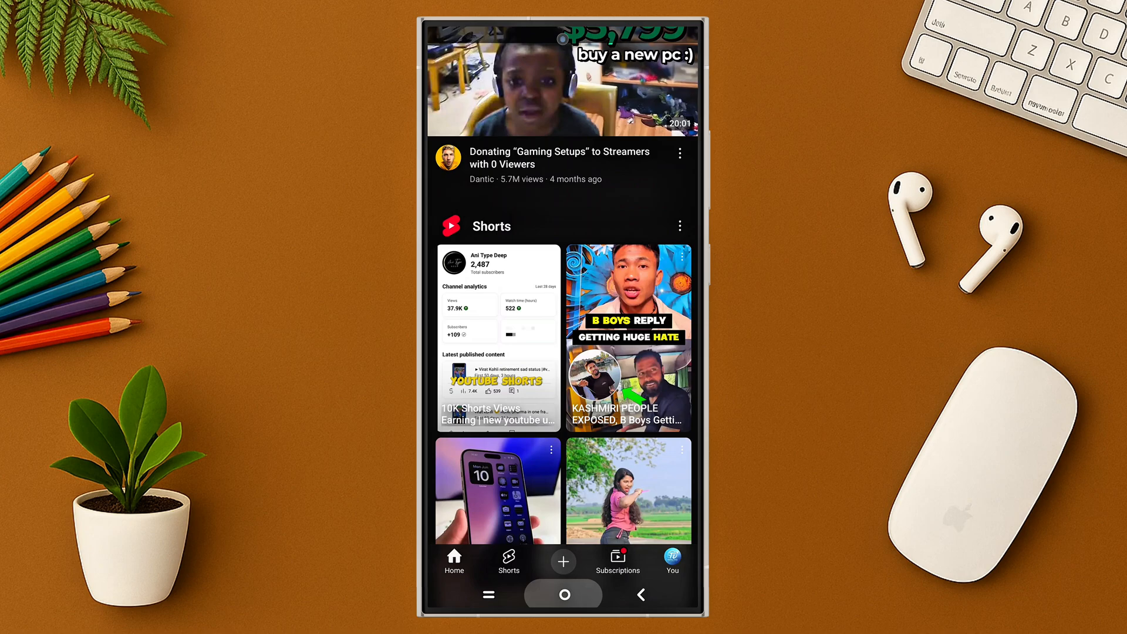
scroll(down, 3)
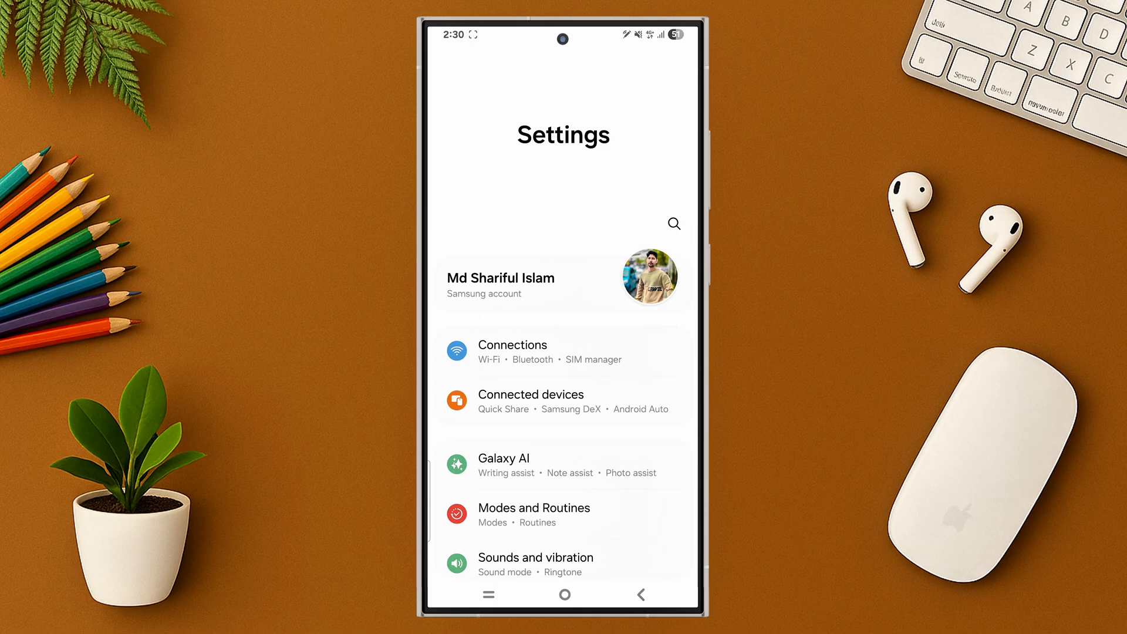
Browse Security and privacy and enter More security settings
scroll(down, 3)
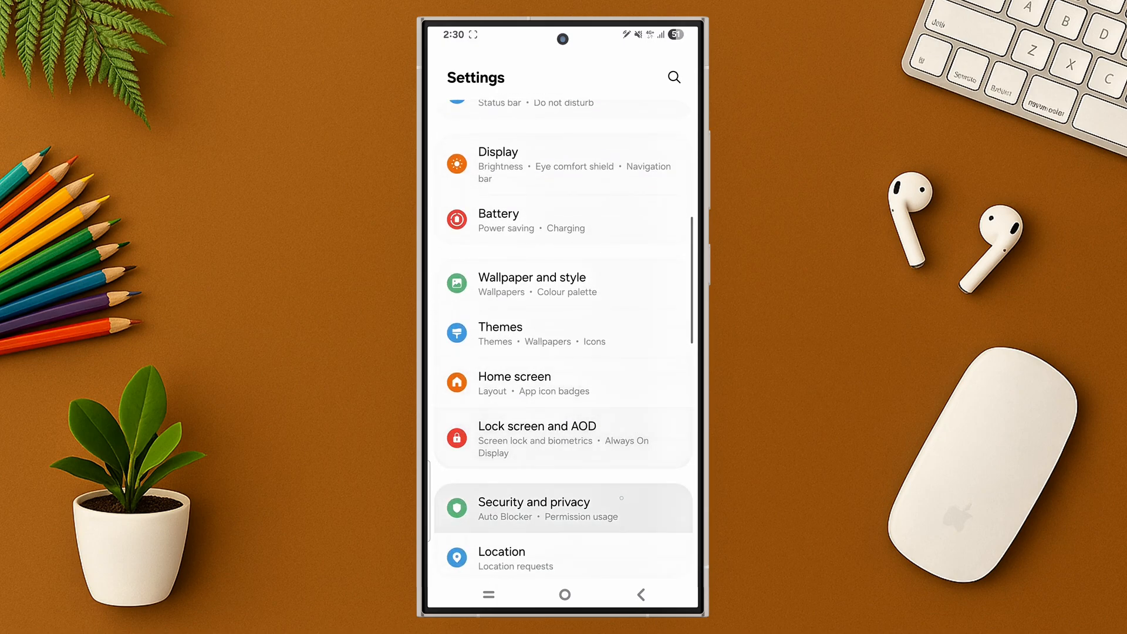
click(533, 501)
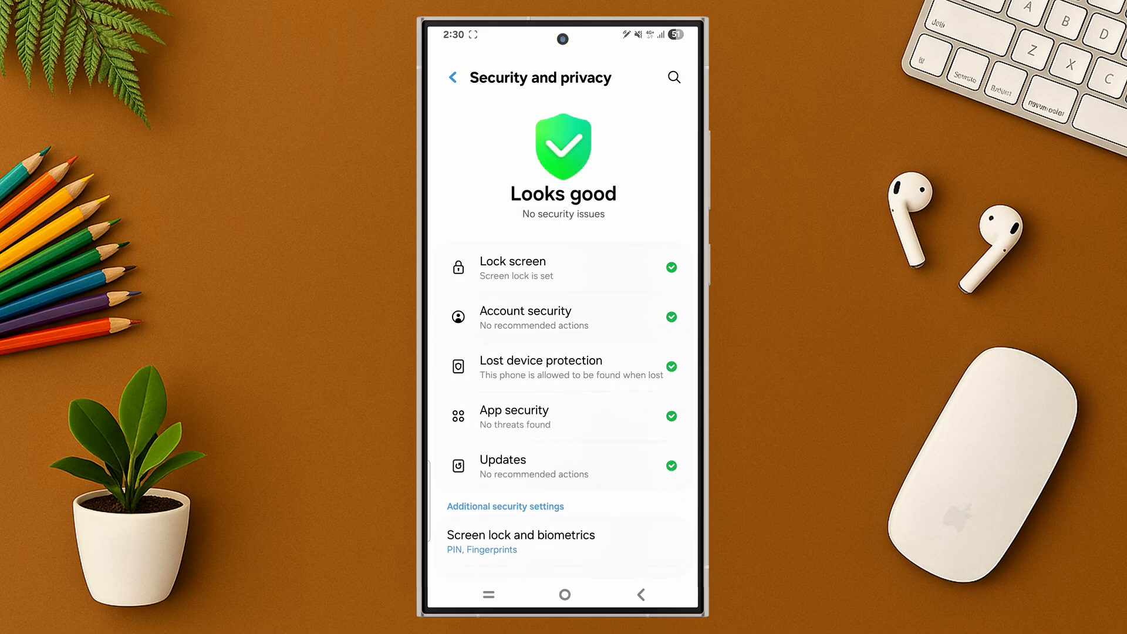
scroll(down, 3)
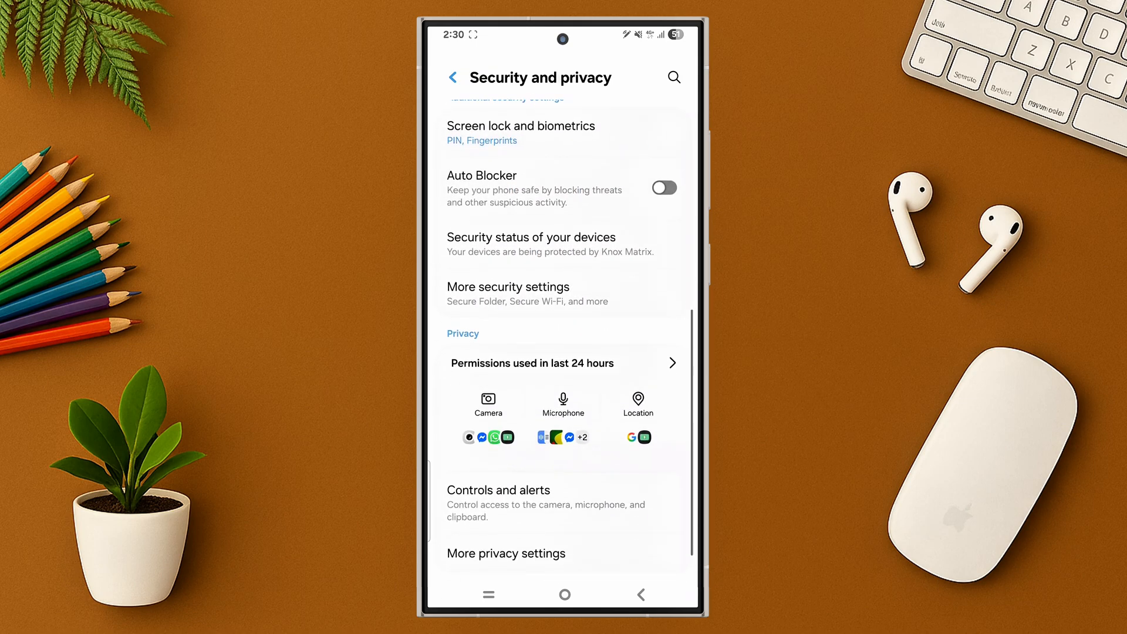
click(507, 286)
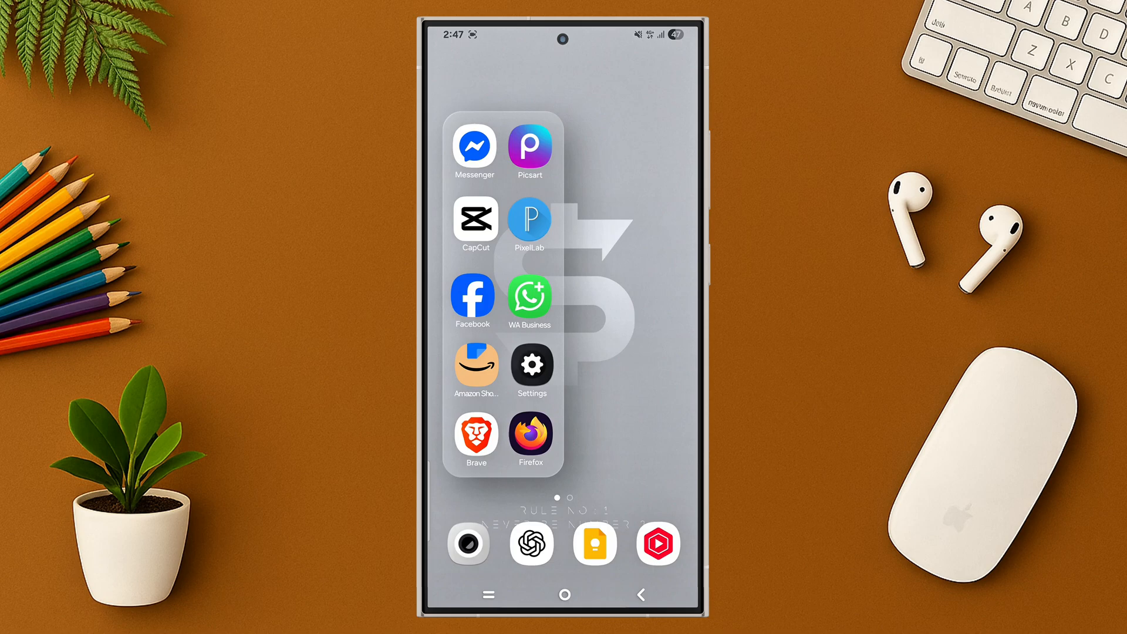
Reach the Hearing enhancements page under Accessibility
click(531, 364)
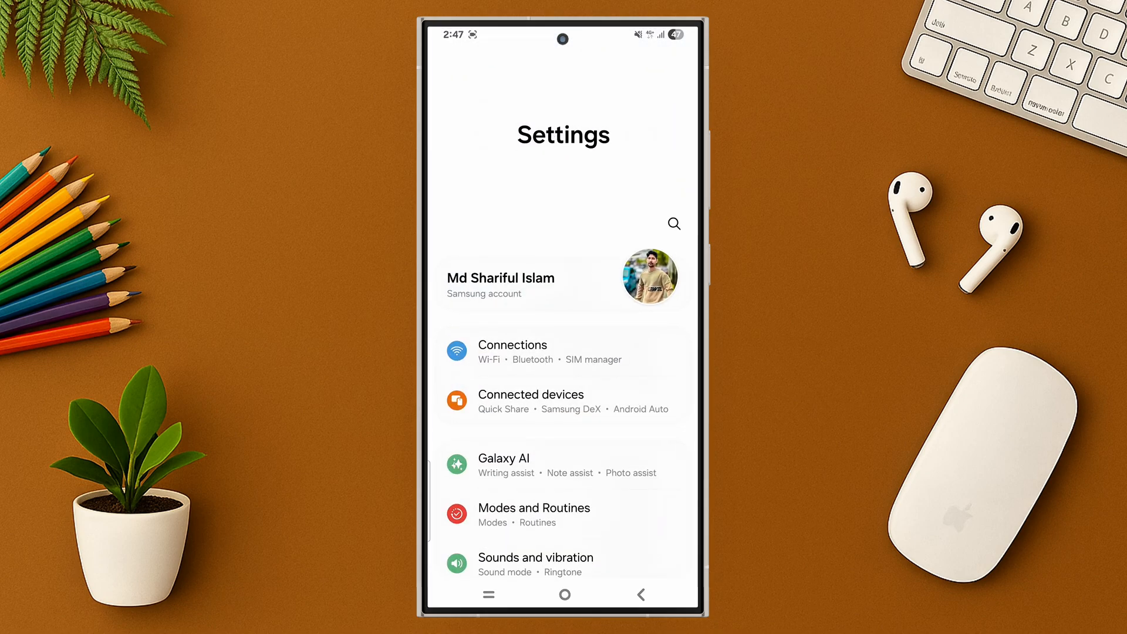
scroll(down, 3)
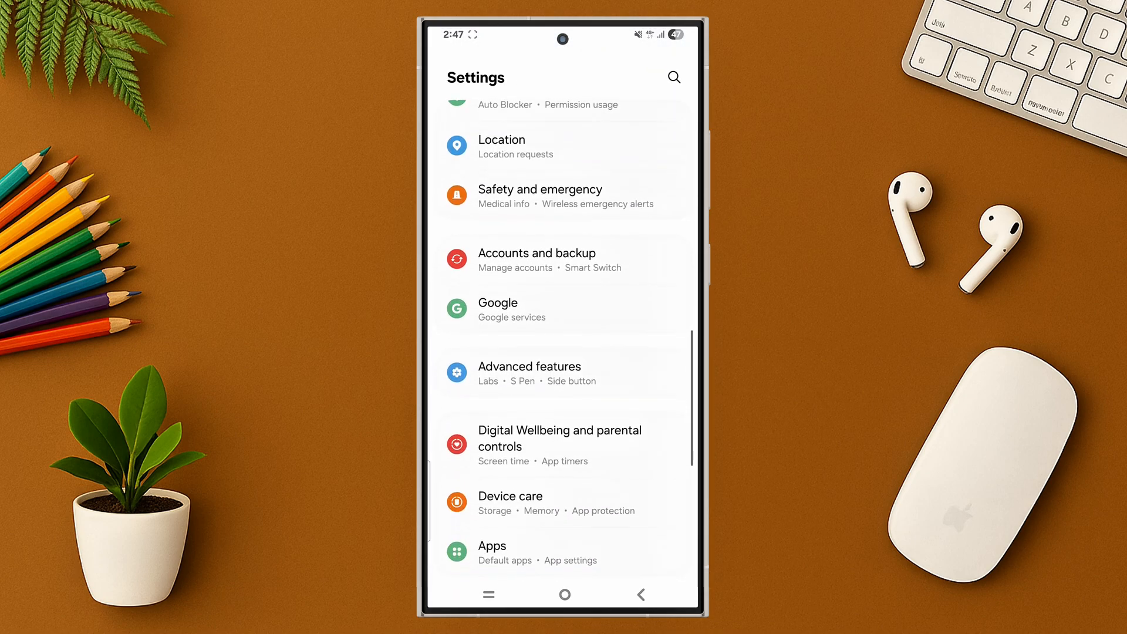
scroll(down, 3)
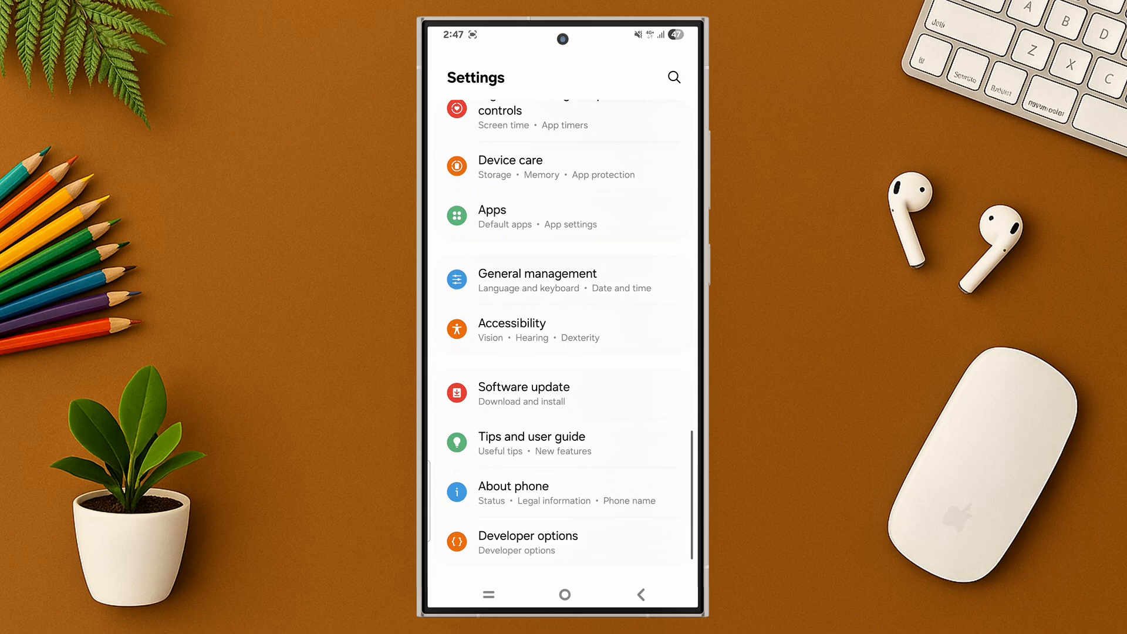
click(512, 328)
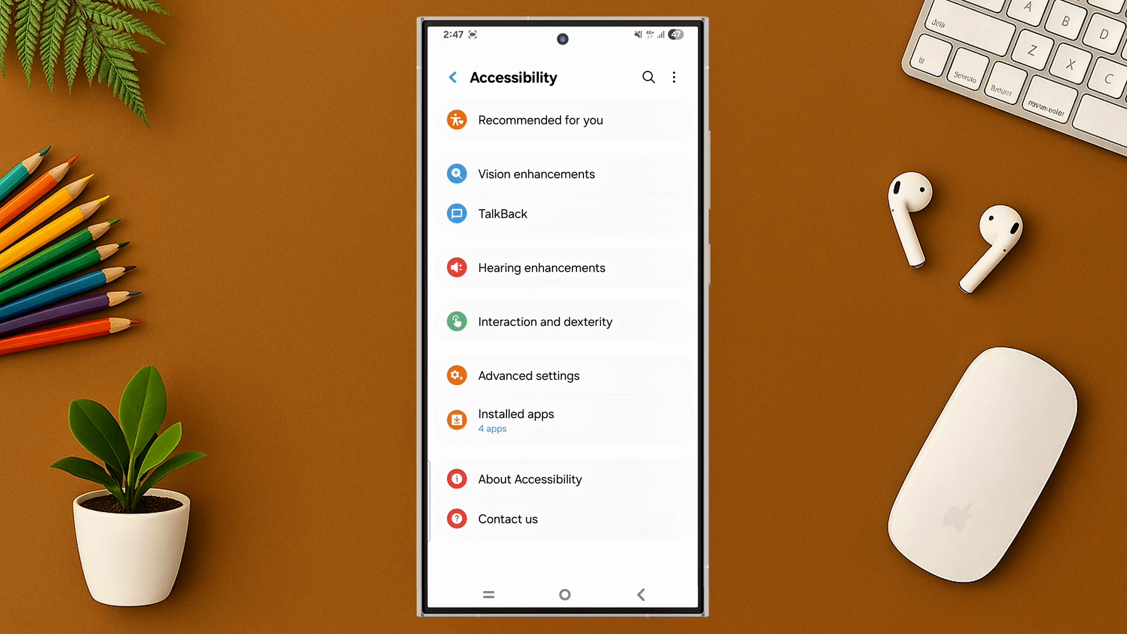
click(541, 267)
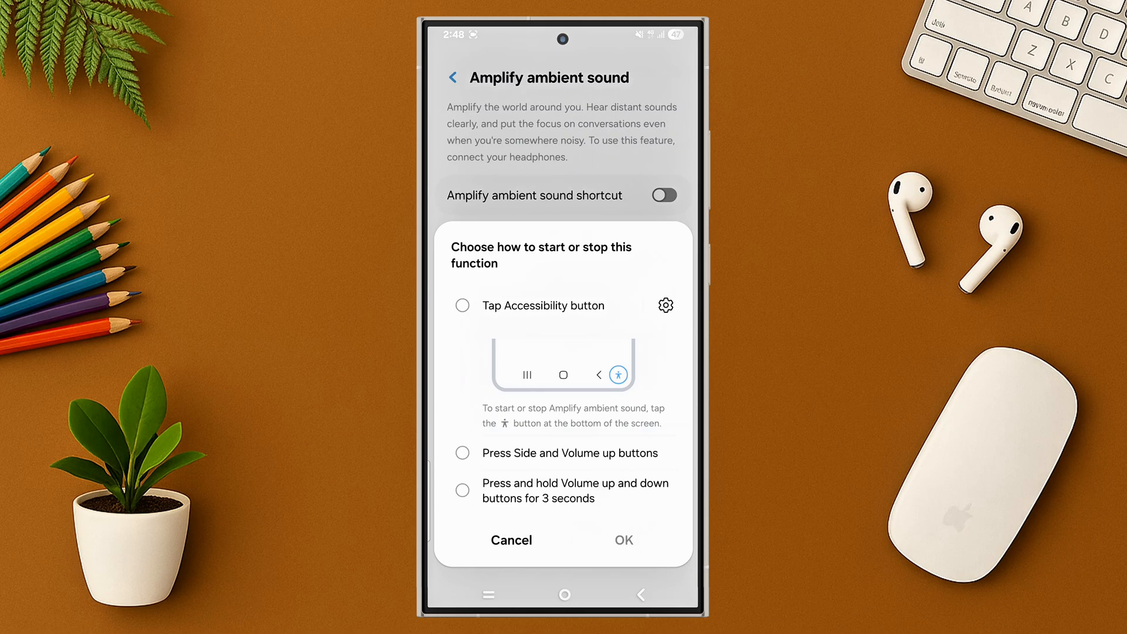
Enable the Amplify ambient sound shortcut with all three start methods selected
click(463, 305)
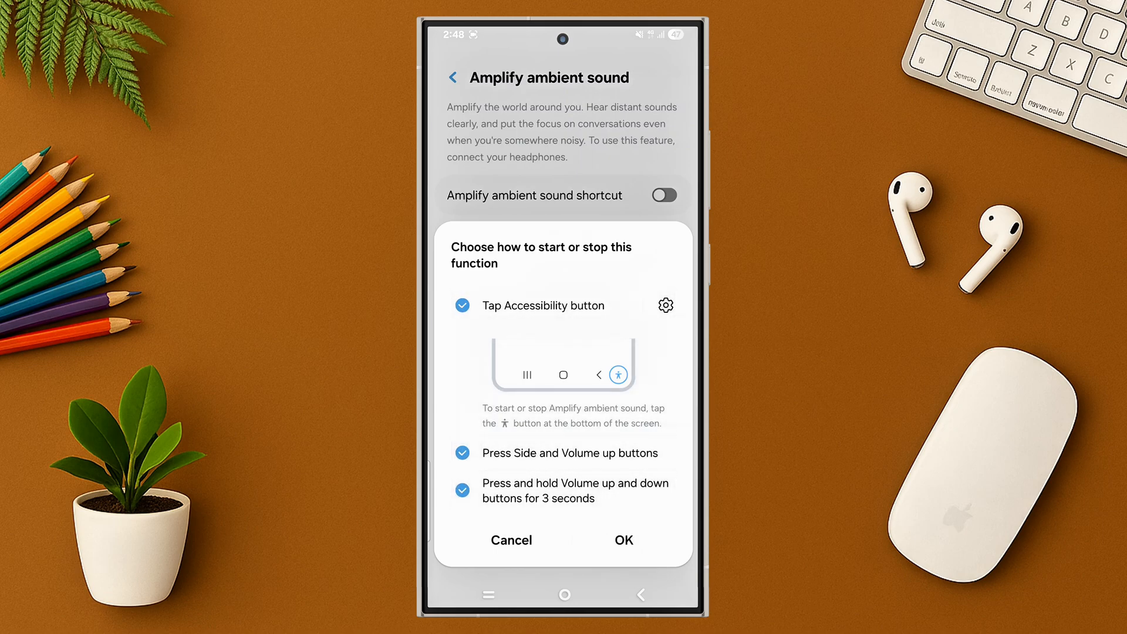
click(622, 540)
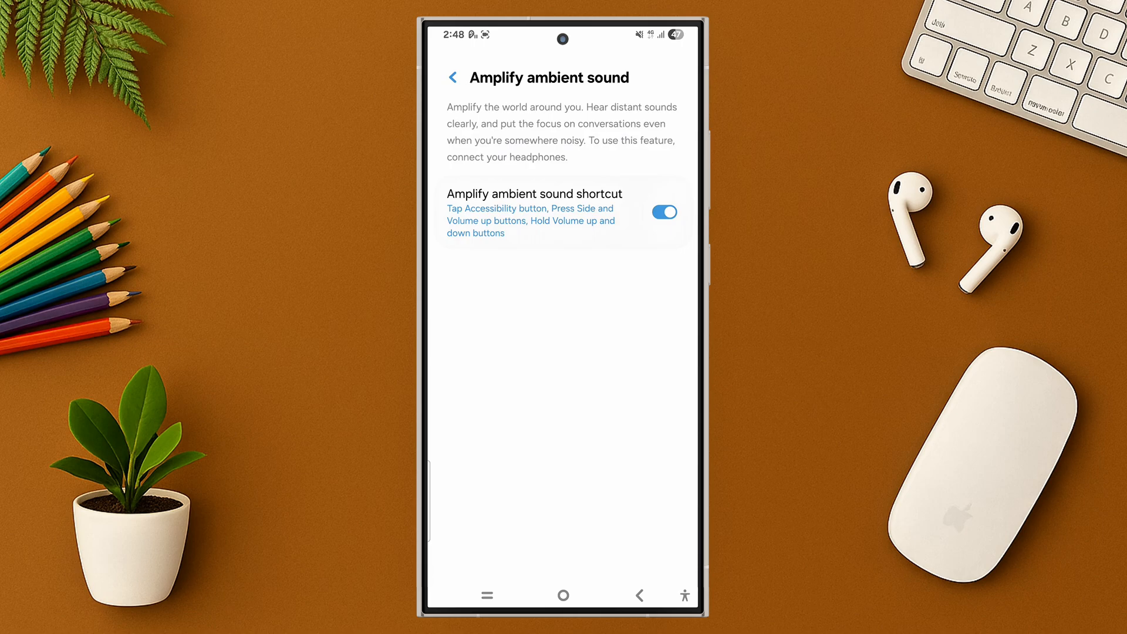
click(662, 211)
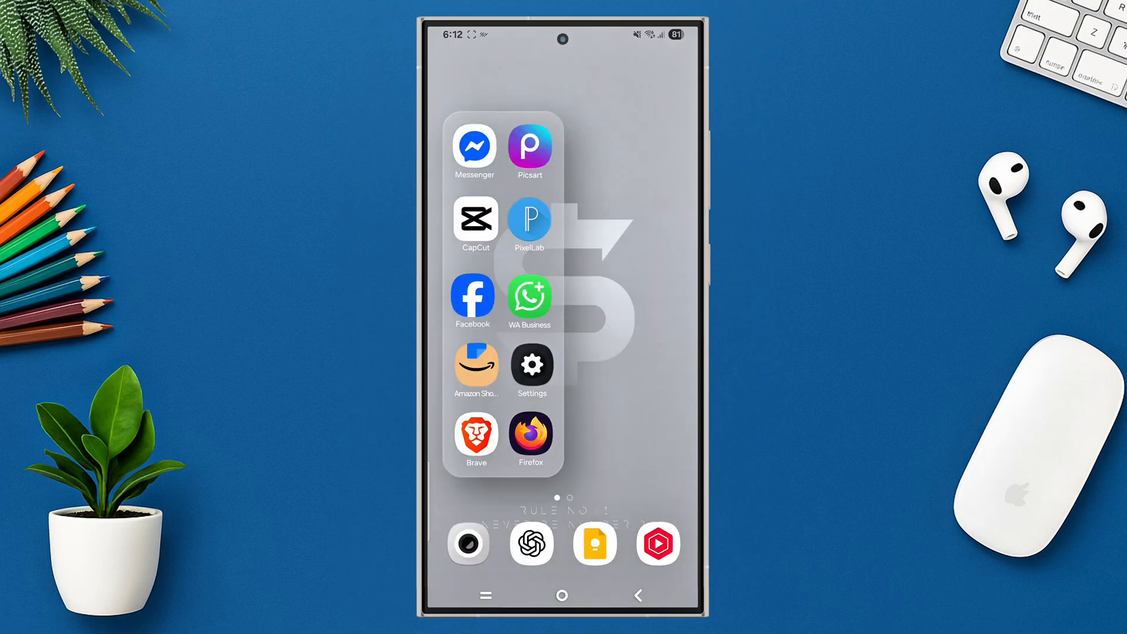
Switch on Notification history under Advanced notification settings and review recent notifications
click(531, 364)
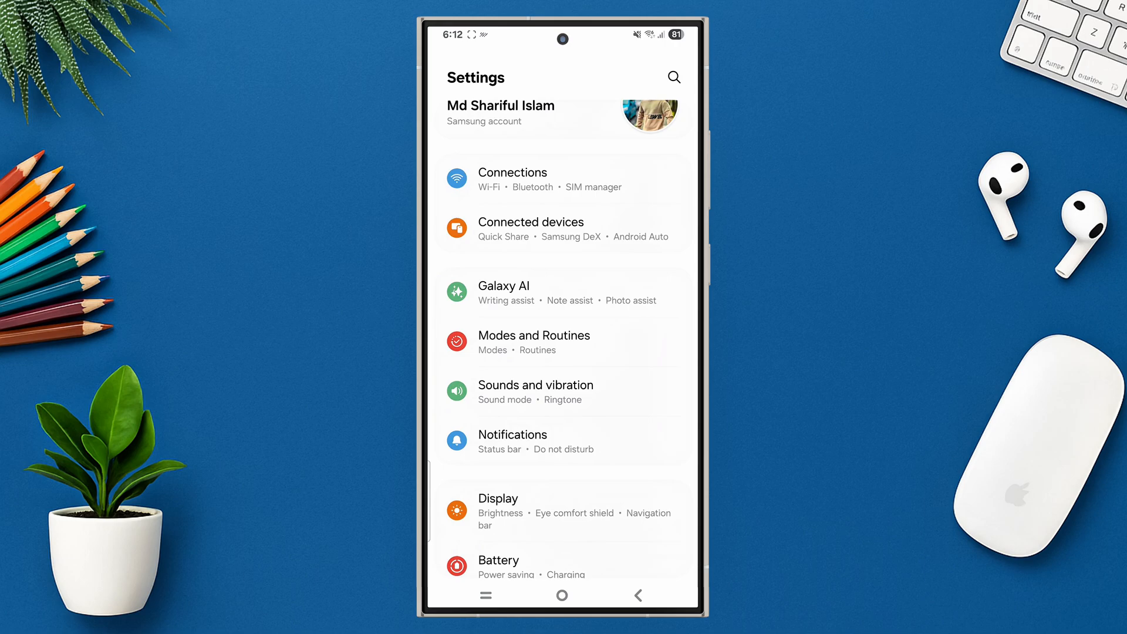
click(511, 443)
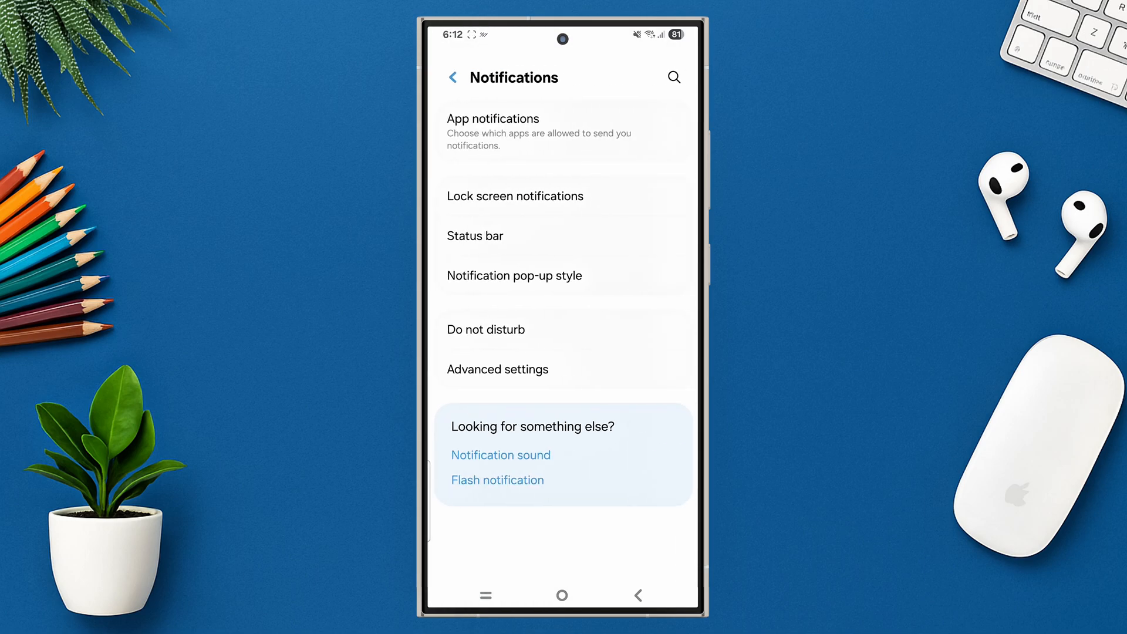
click(497, 369)
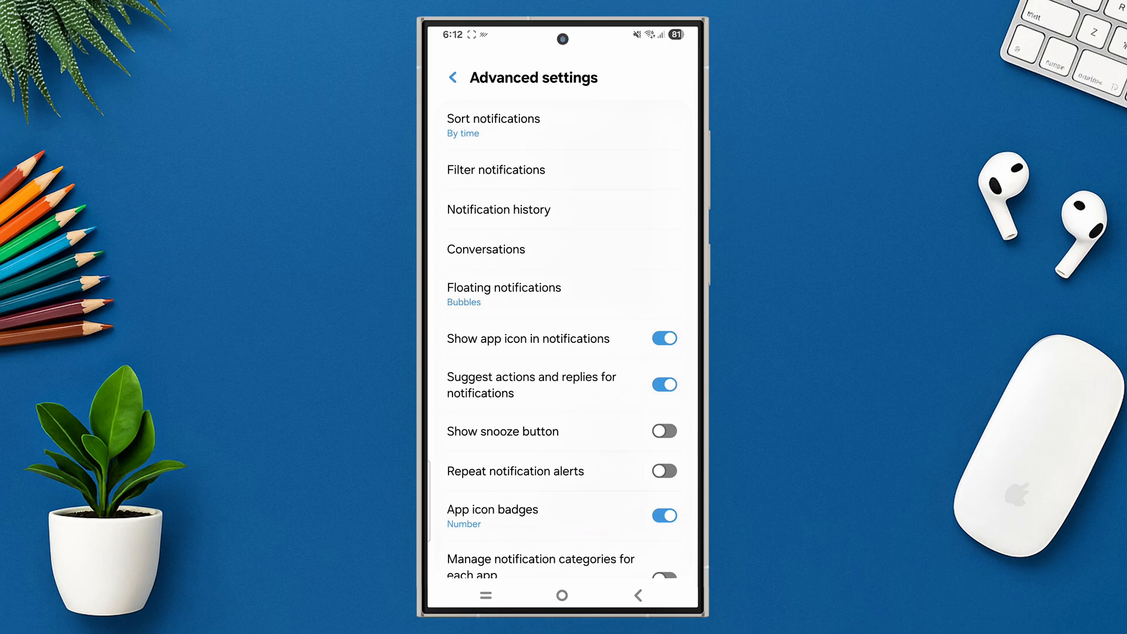
click(497, 209)
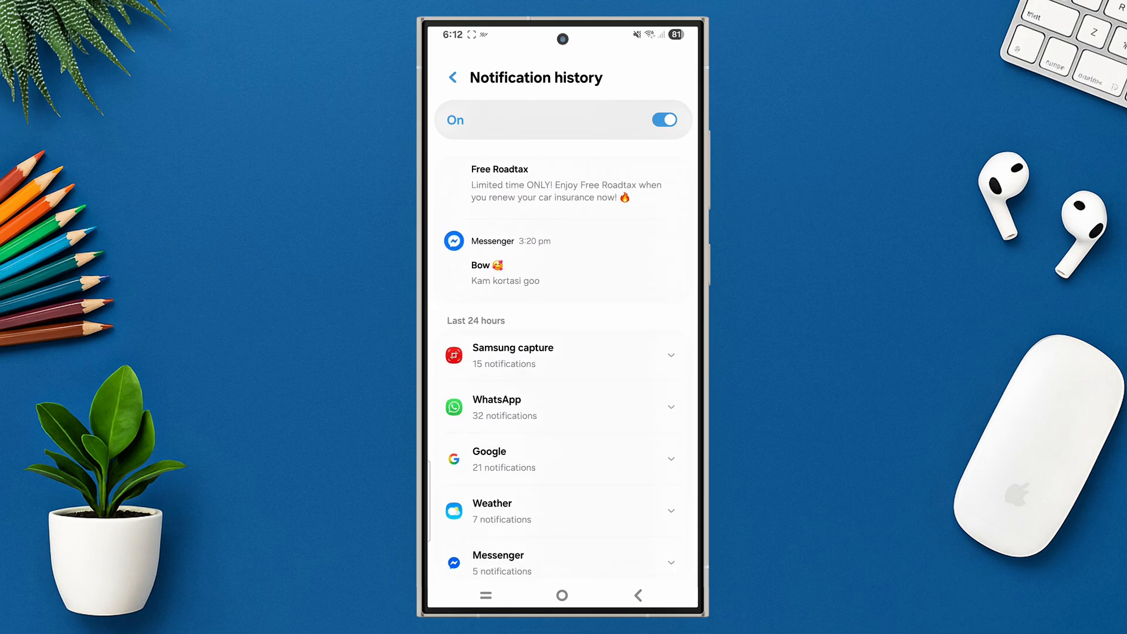
scroll(down, 3)
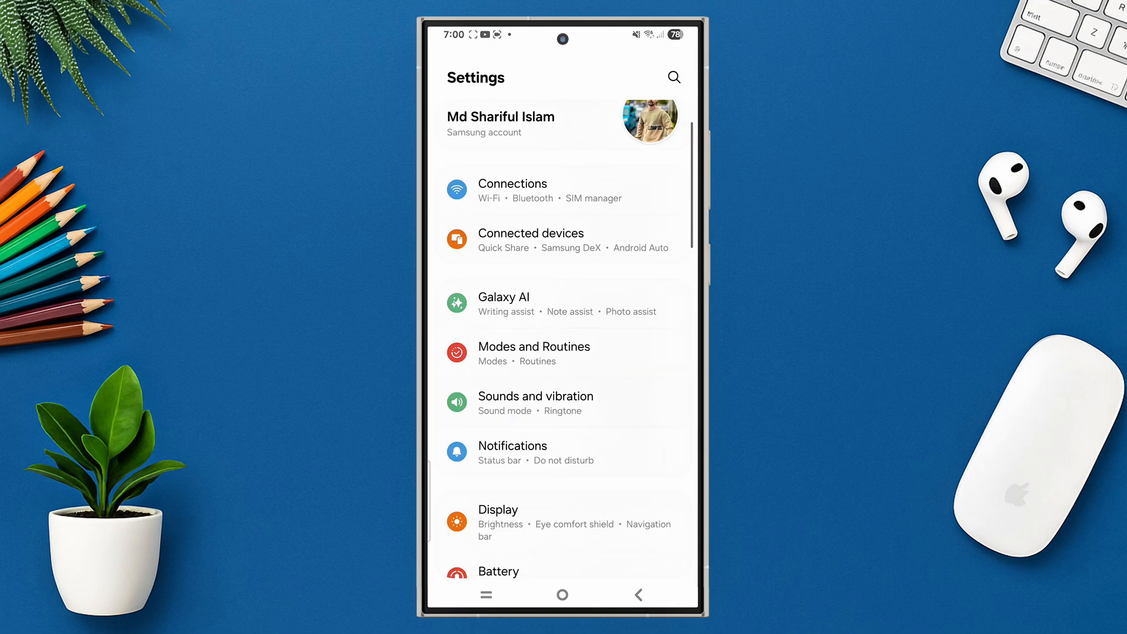
Enable One-handed mode from the Advanced features page
scroll(down, 3)
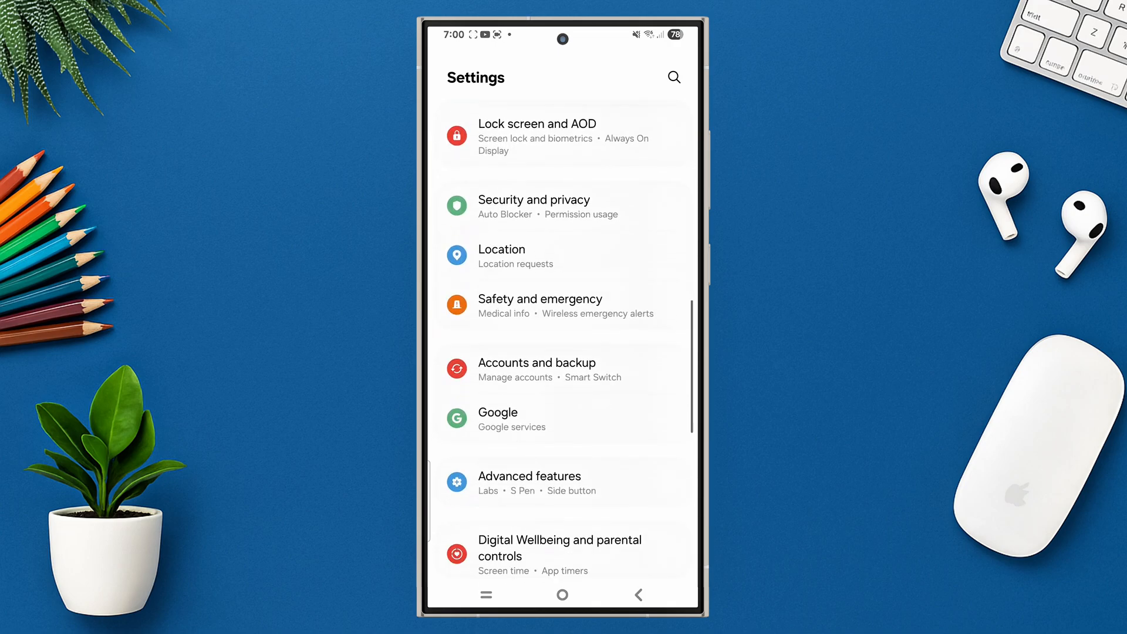
click(529, 475)
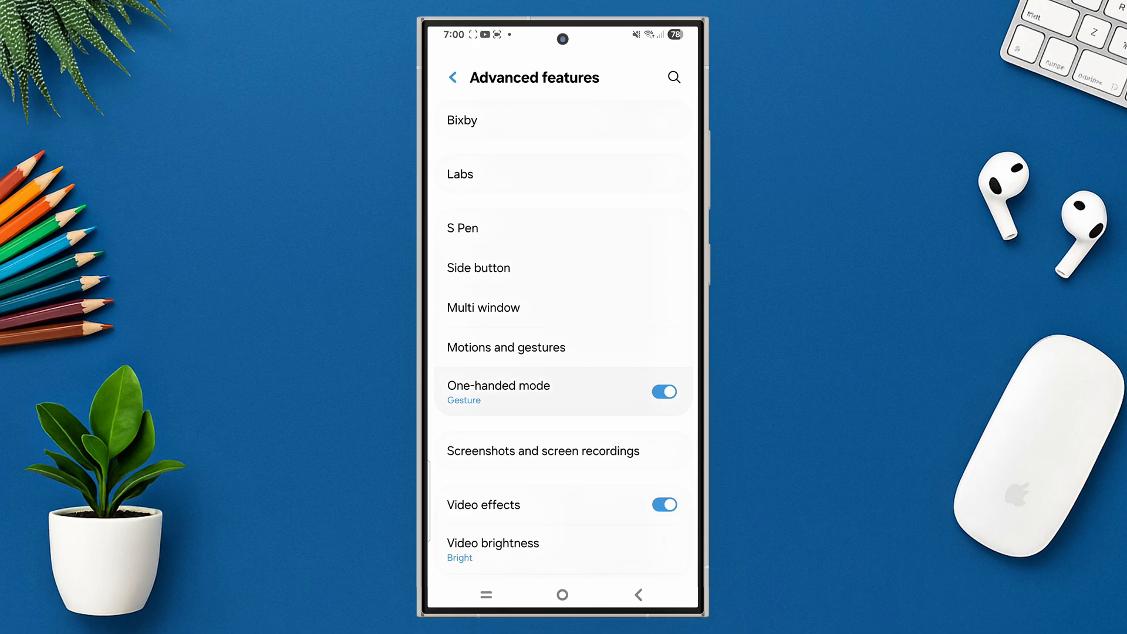
click(498, 385)
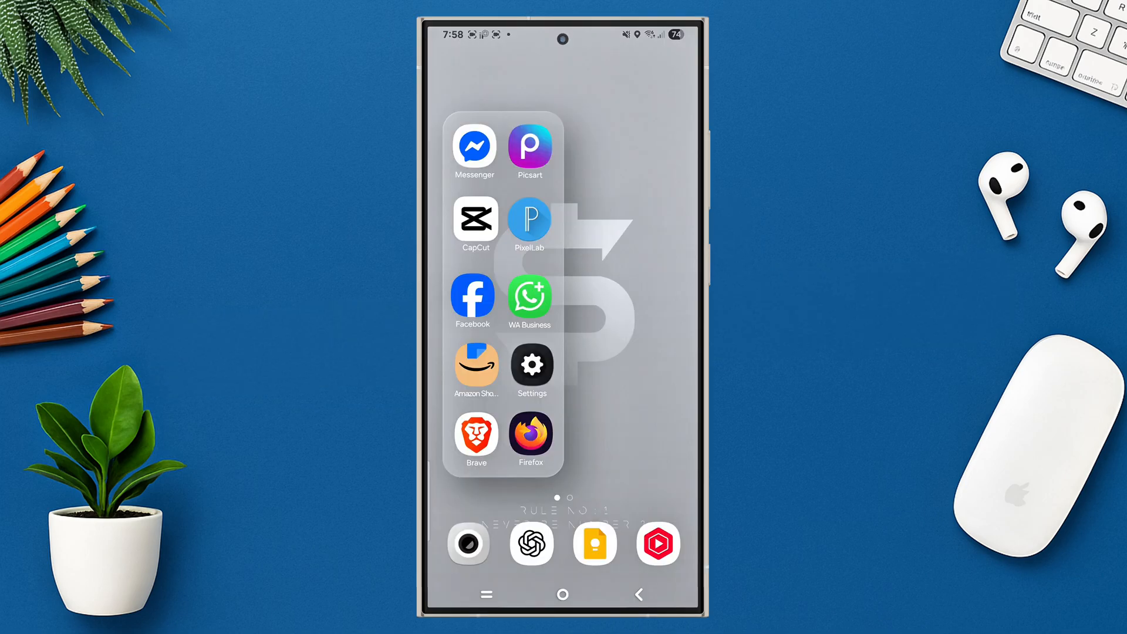
Activate the Build number in Software information repeatedly to unlock developer mode
click(530, 363)
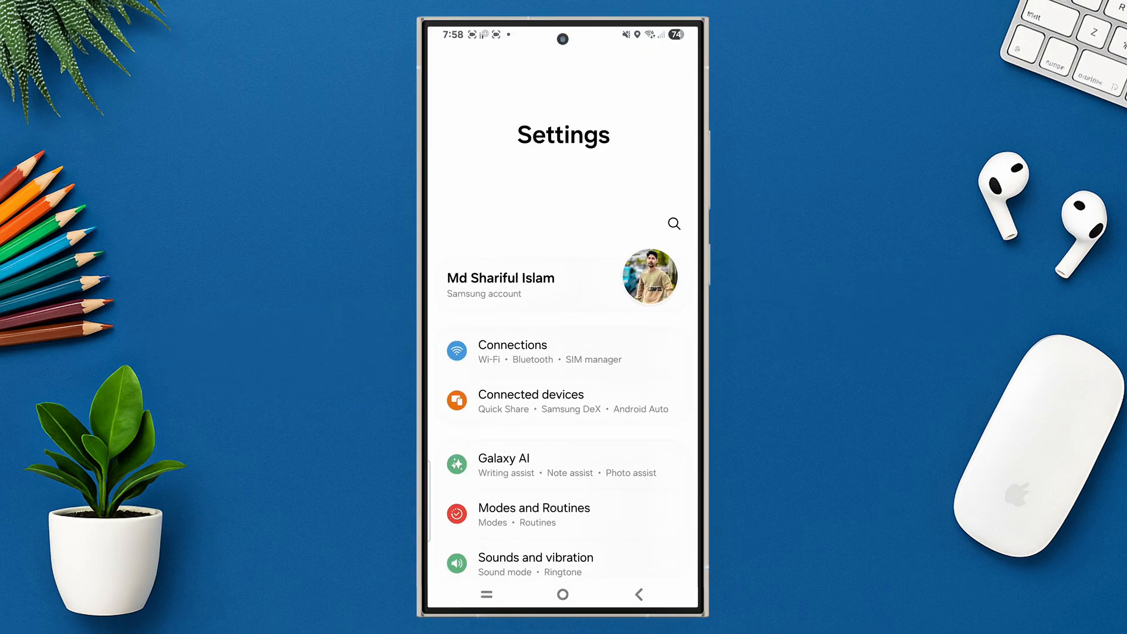
scroll(down, 3)
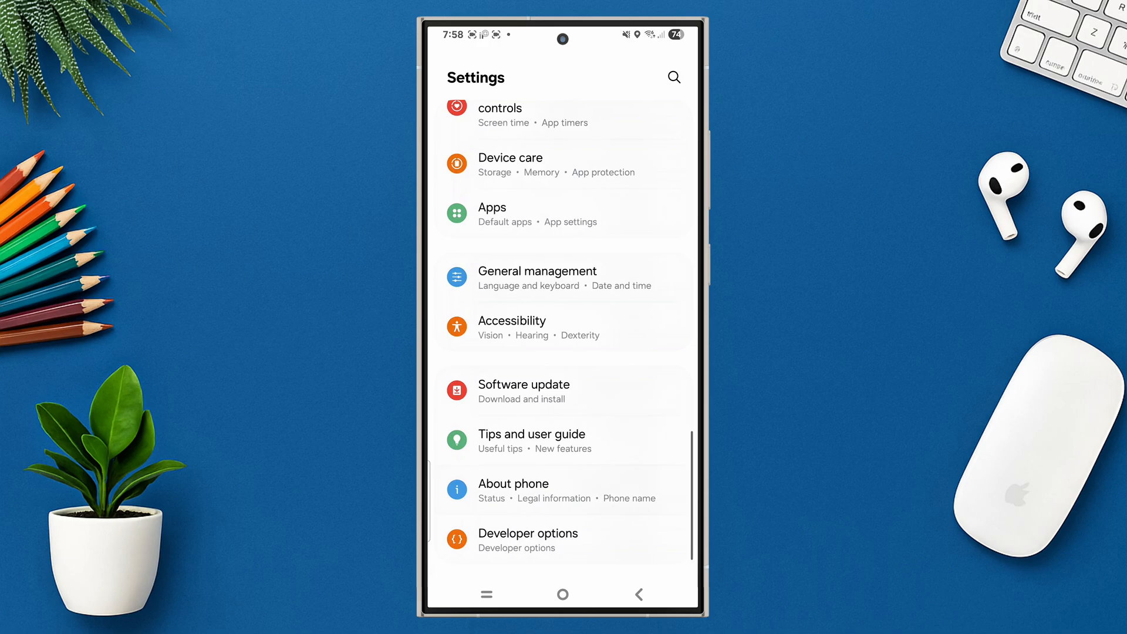
click(513, 483)
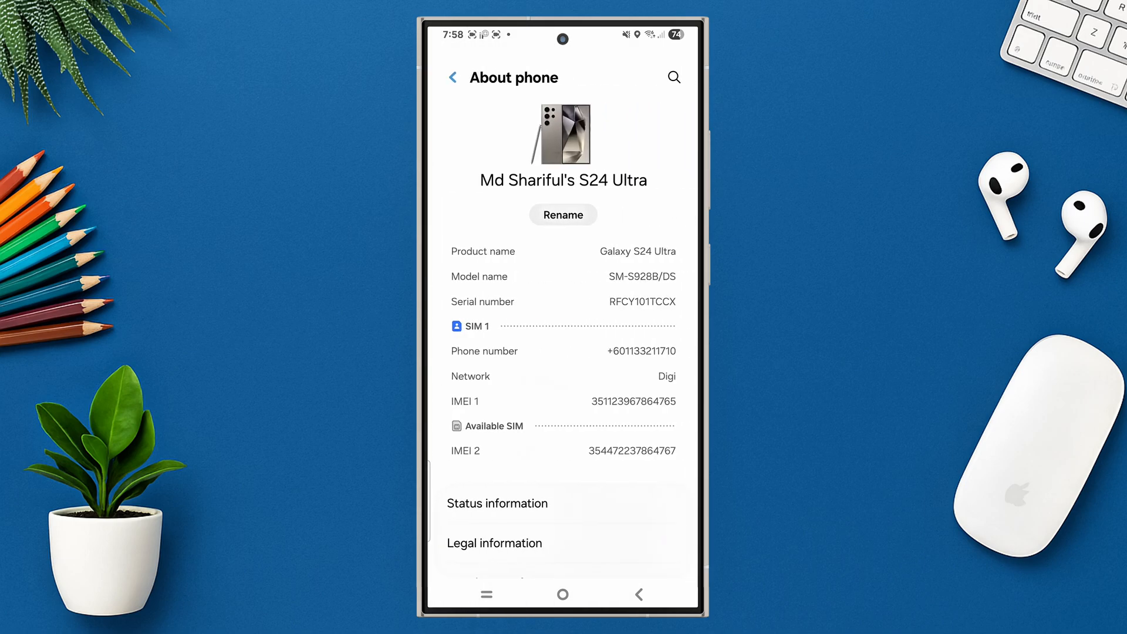
scroll(down, 3)
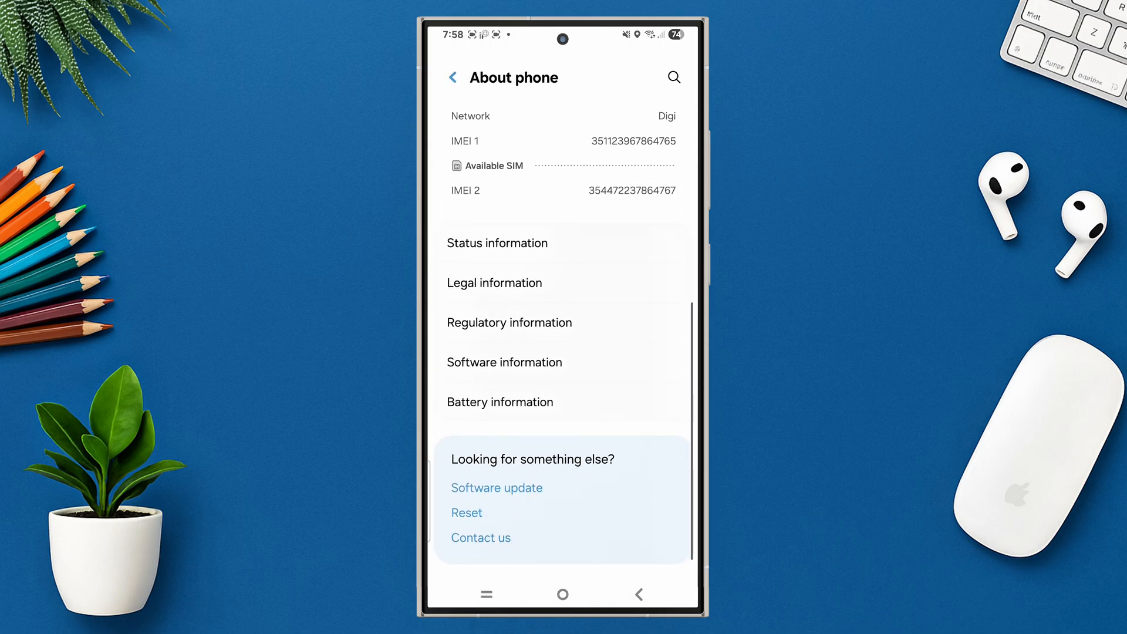
click(505, 362)
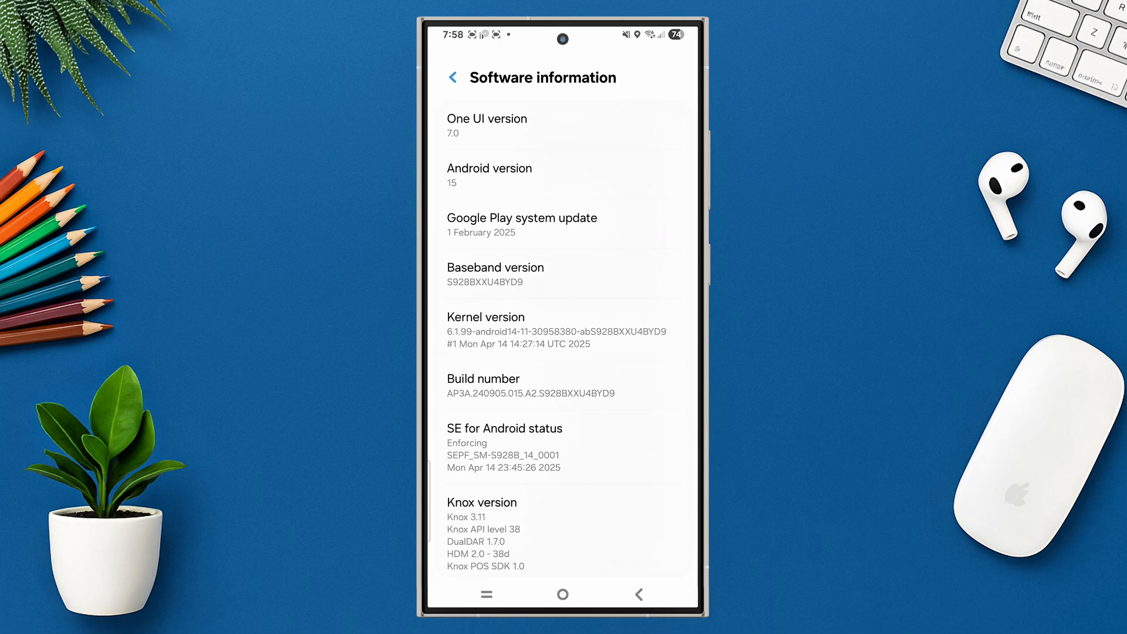
click(563, 385)
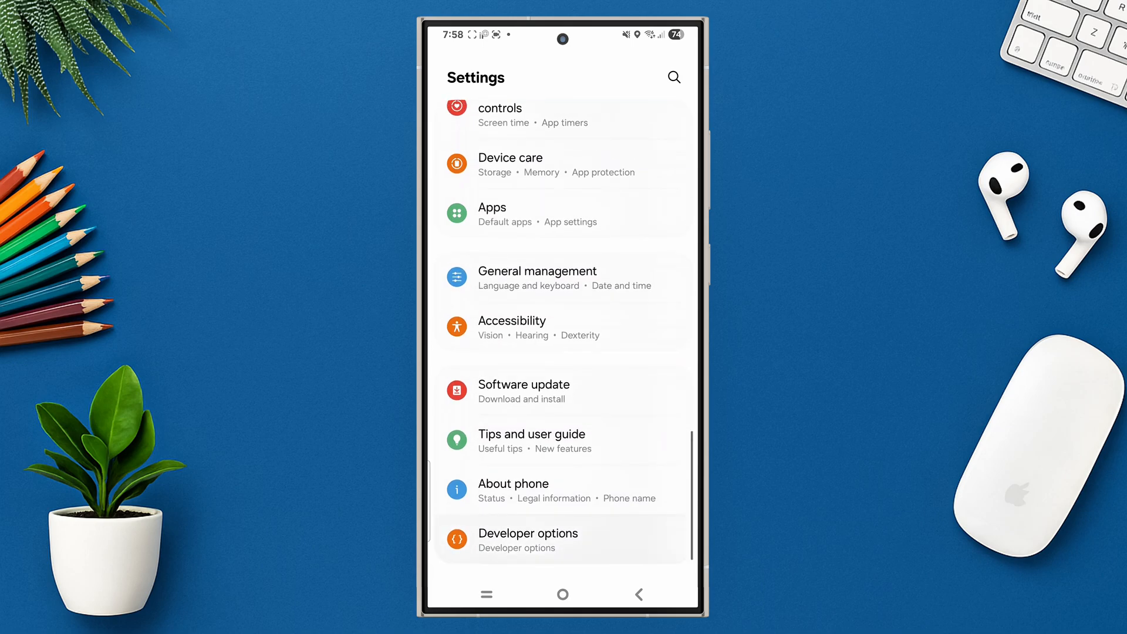
Enable 'Turn off screen share protections' in Developer options
click(527, 533)
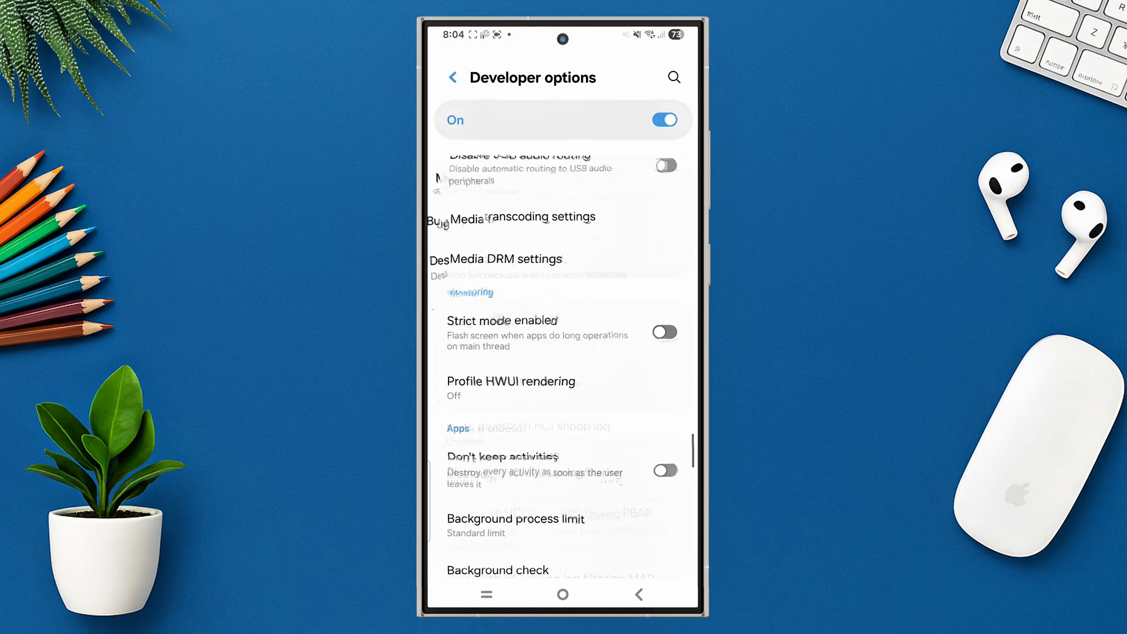
scroll(down, 3)
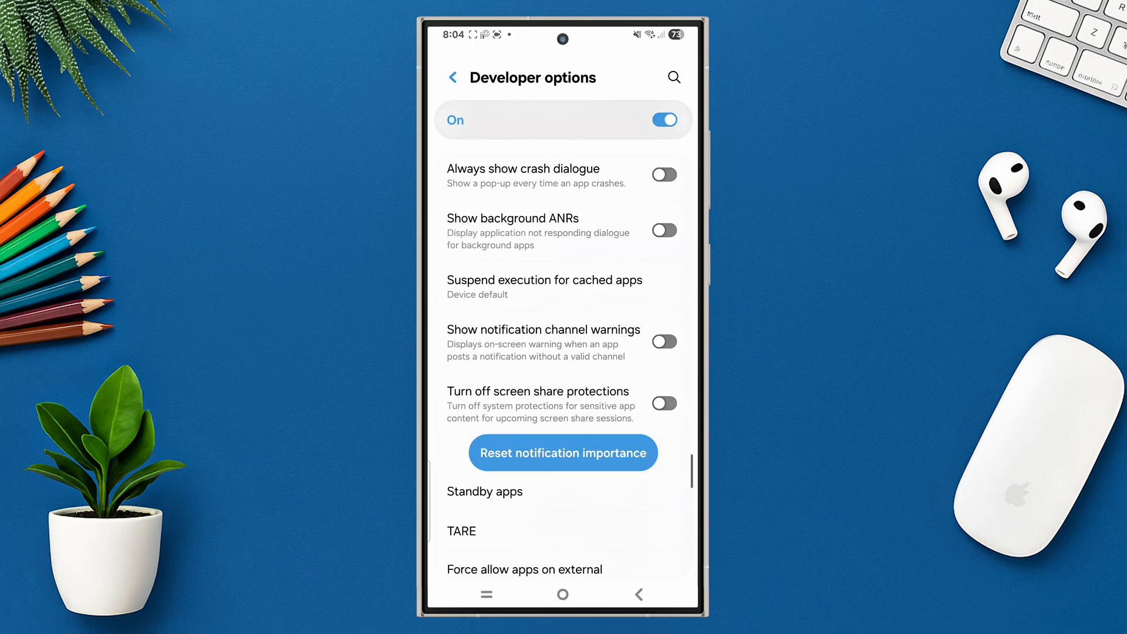
click(662, 403)
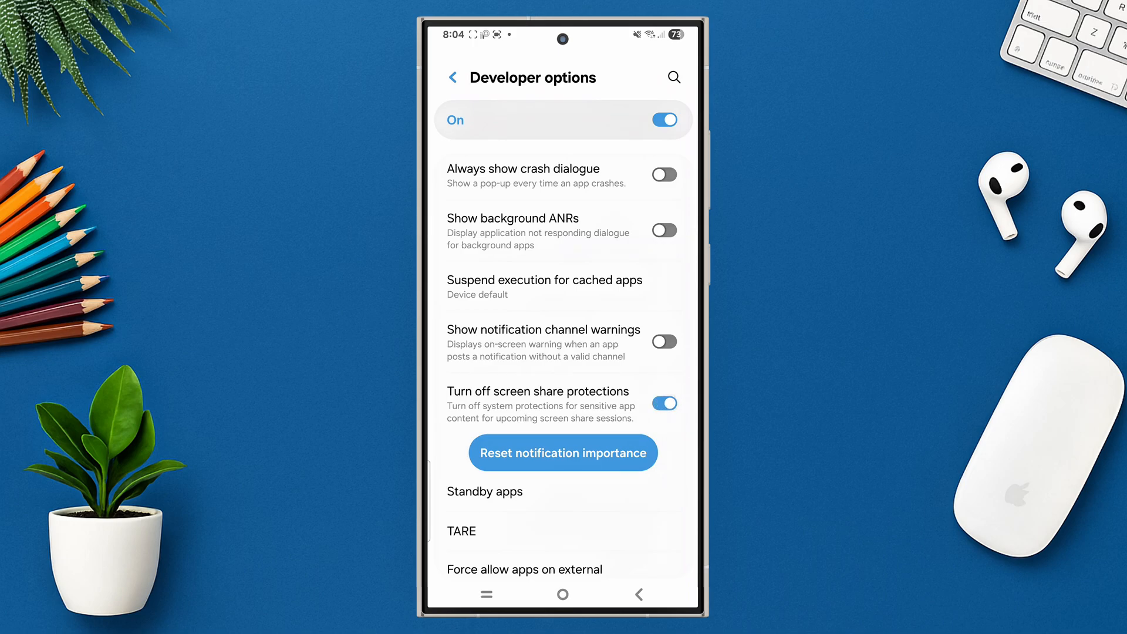